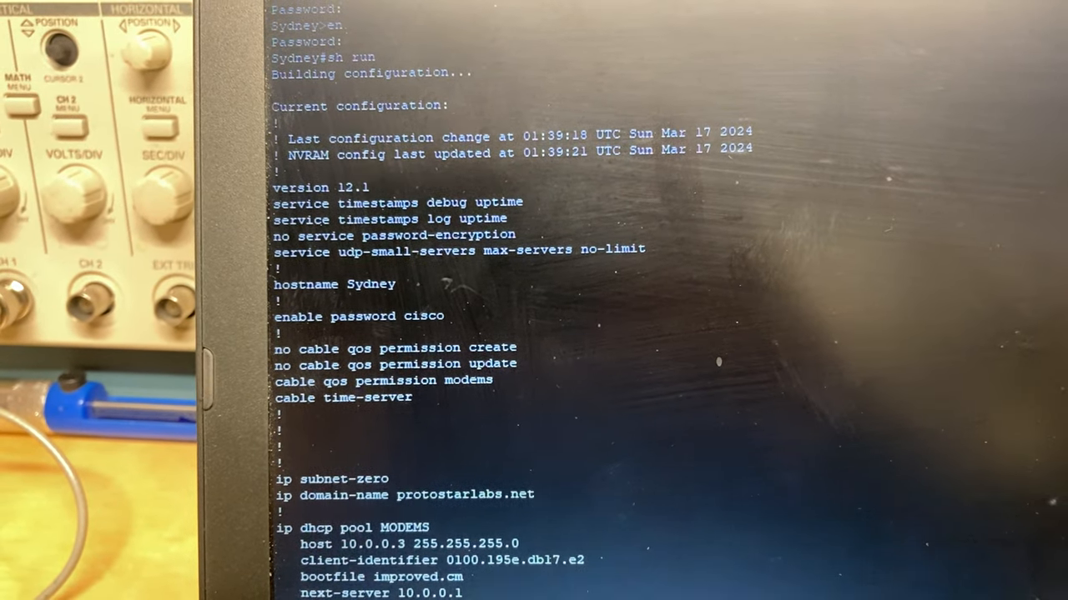
Step: Scroll through the CMTS running-config output to review its remaining sections
{"action": "scroll", "scroll_direction": "down", "scroll_amount": 3}
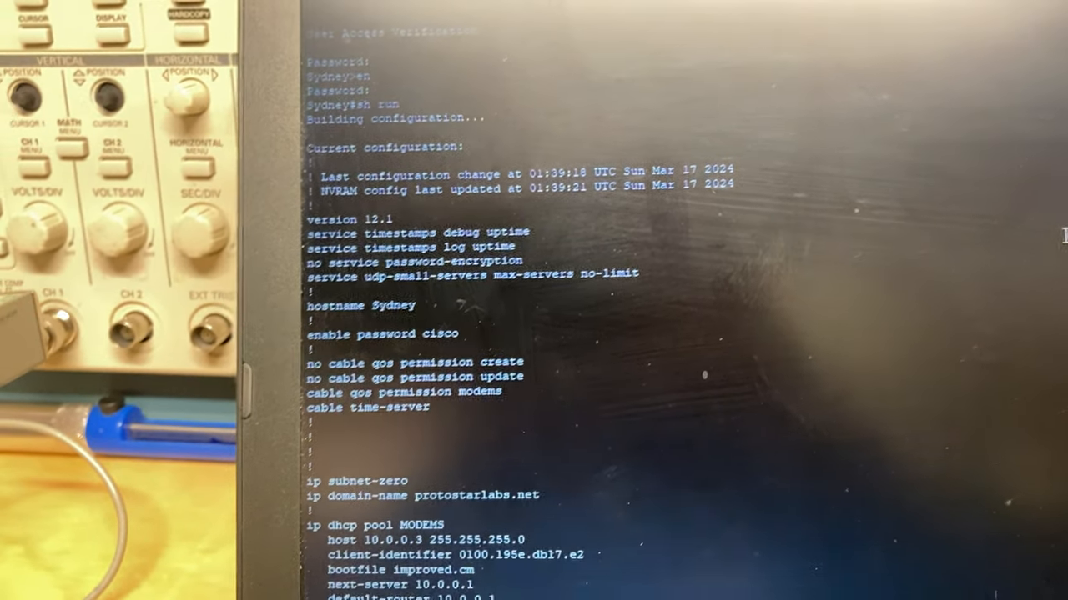
{"action": "scroll", "scroll_direction": "down", "scroll_amount": 3}
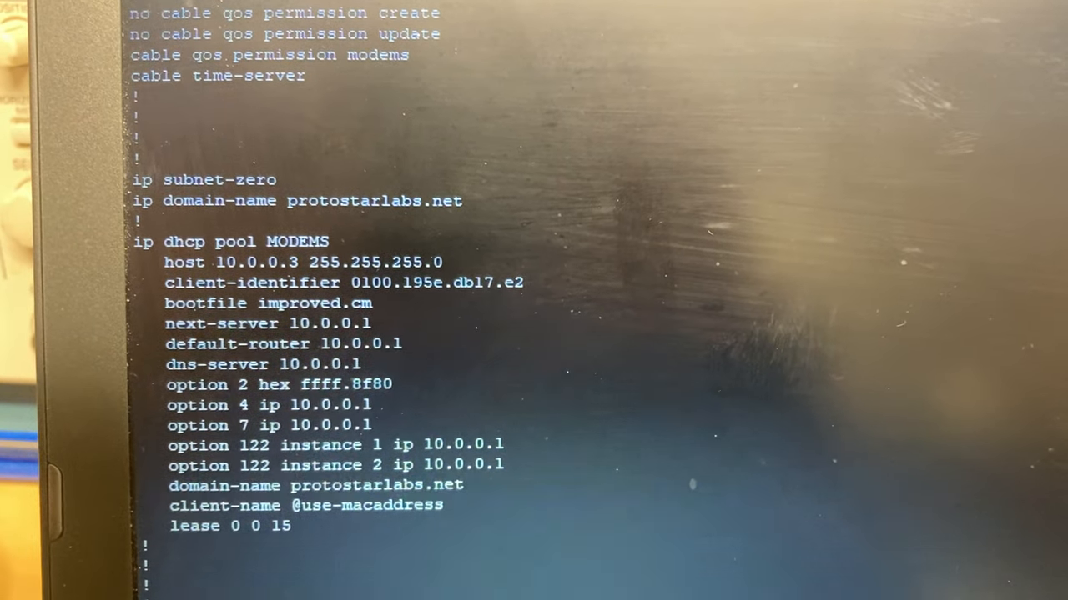
{"action": "scroll", "scroll_direction": "down", "scroll_amount": 3}
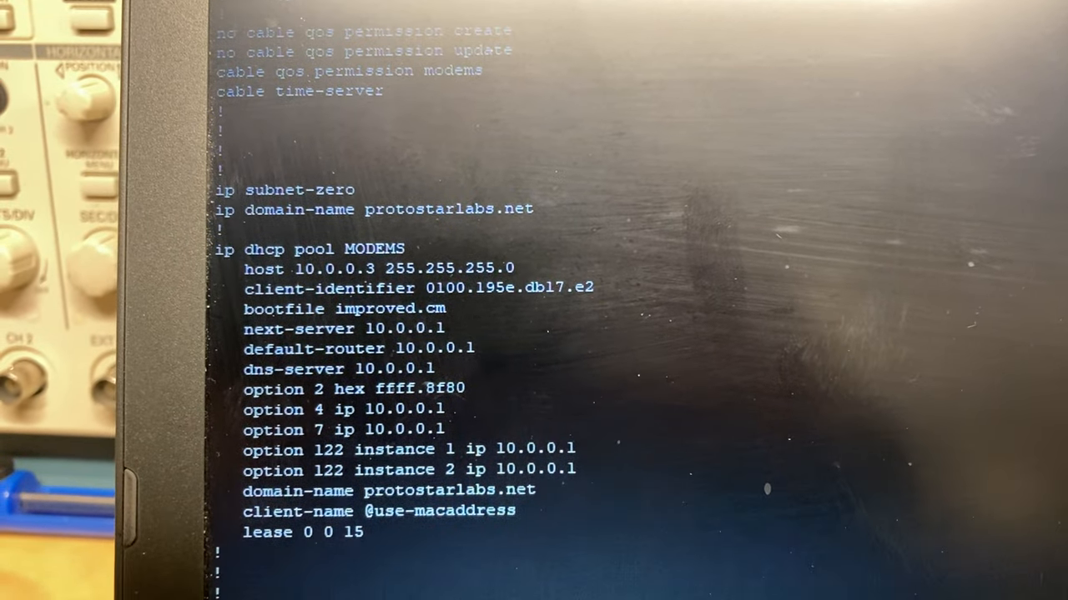
{"action": "scroll", "scroll_direction": "down", "scroll_amount": 3}
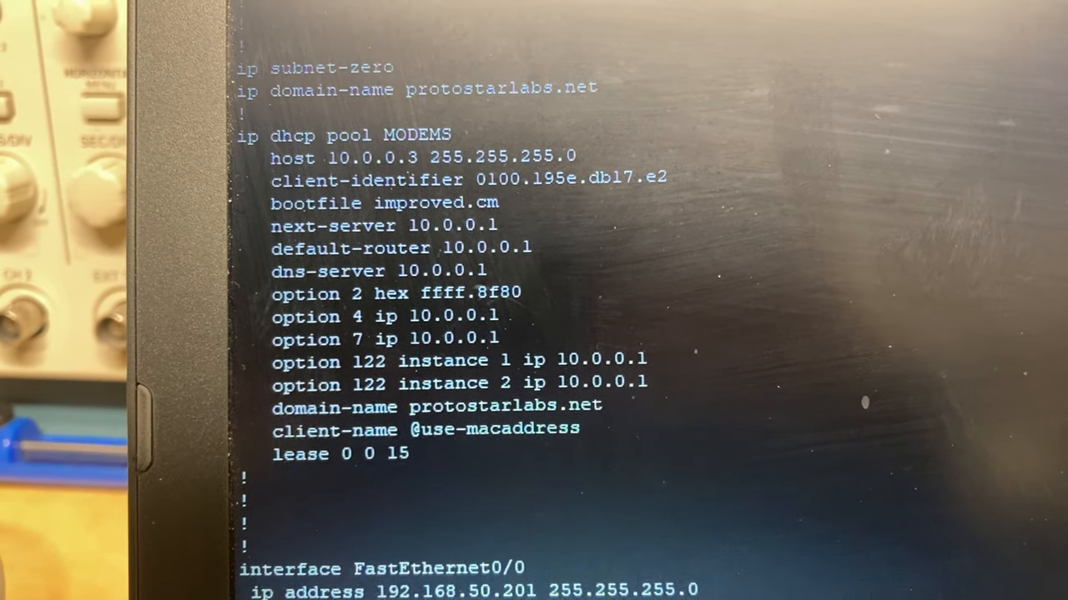
{"action": "scroll", "scroll_direction": "up", "scroll_amount": 3}
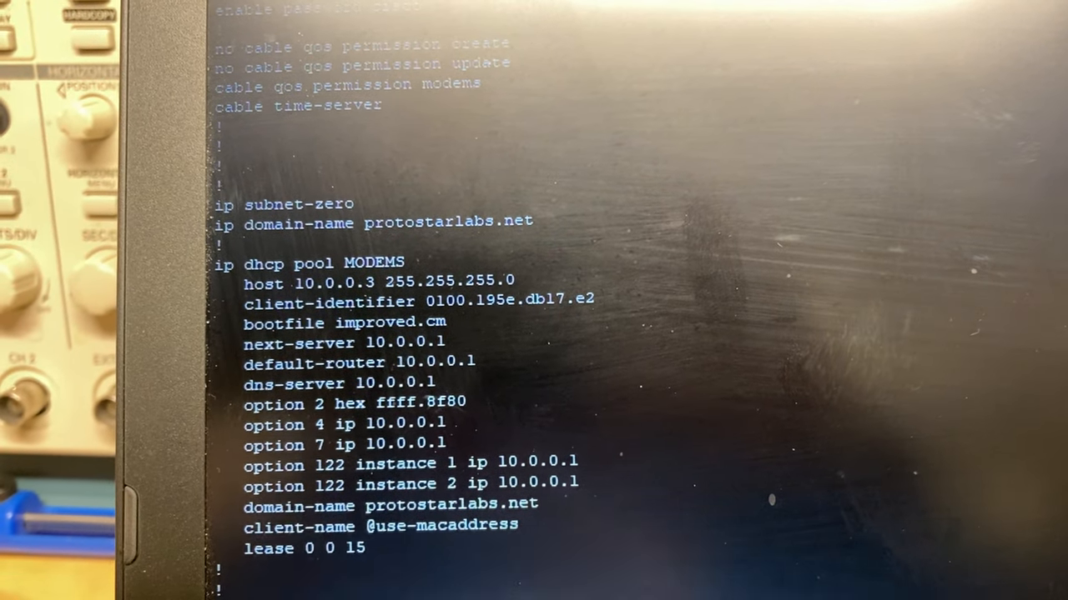
{"action": "scroll", "scroll_direction": "up", "scroll_amount": 3}
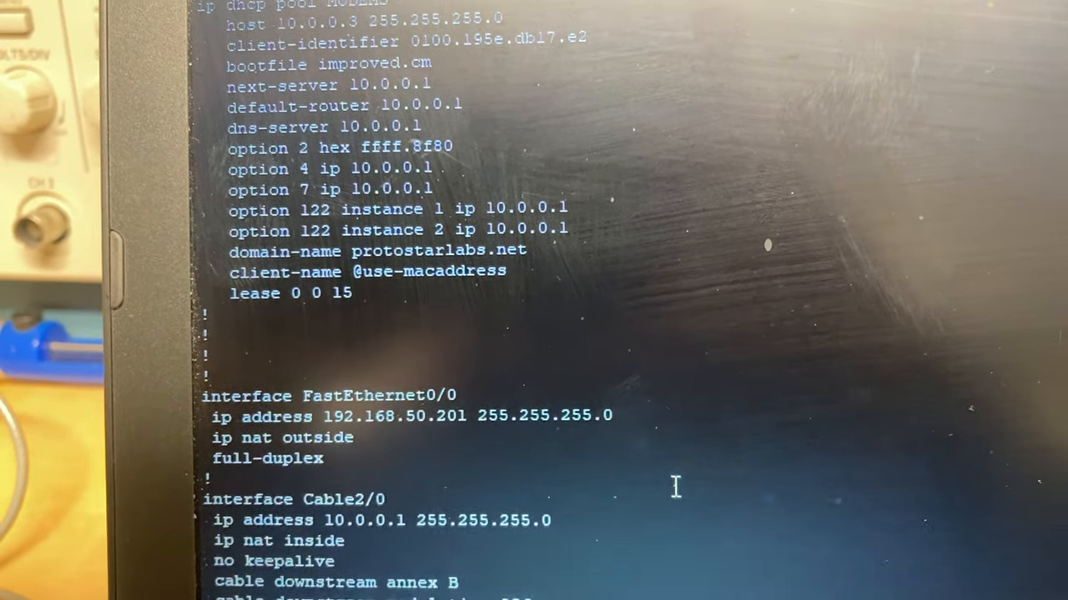
{"action": "scroll", "scroll_direction": "up", "scroll_amount": 3}
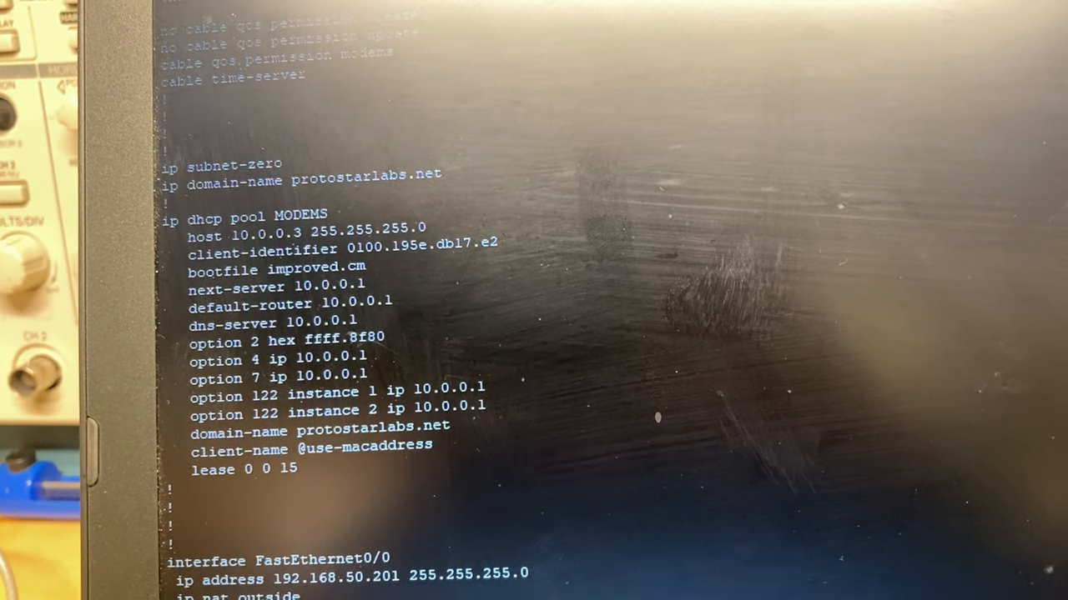
{"action": "scroll", "scroll_direction": "down", "scroll_amount": 3}
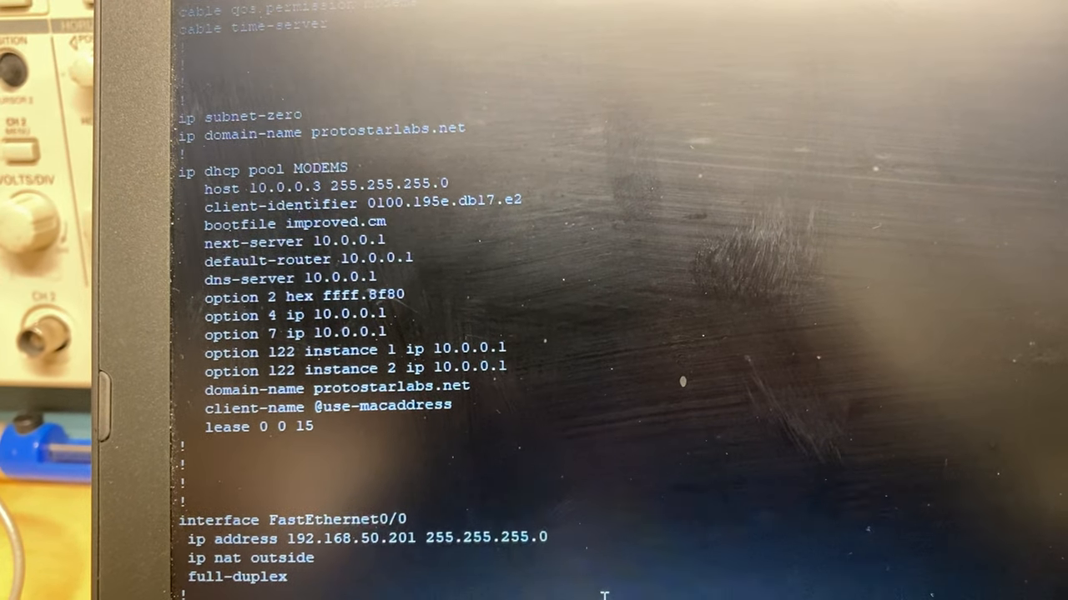
{"action": "scroll", "scroll_direction": "down", "scroll_amount": 3}
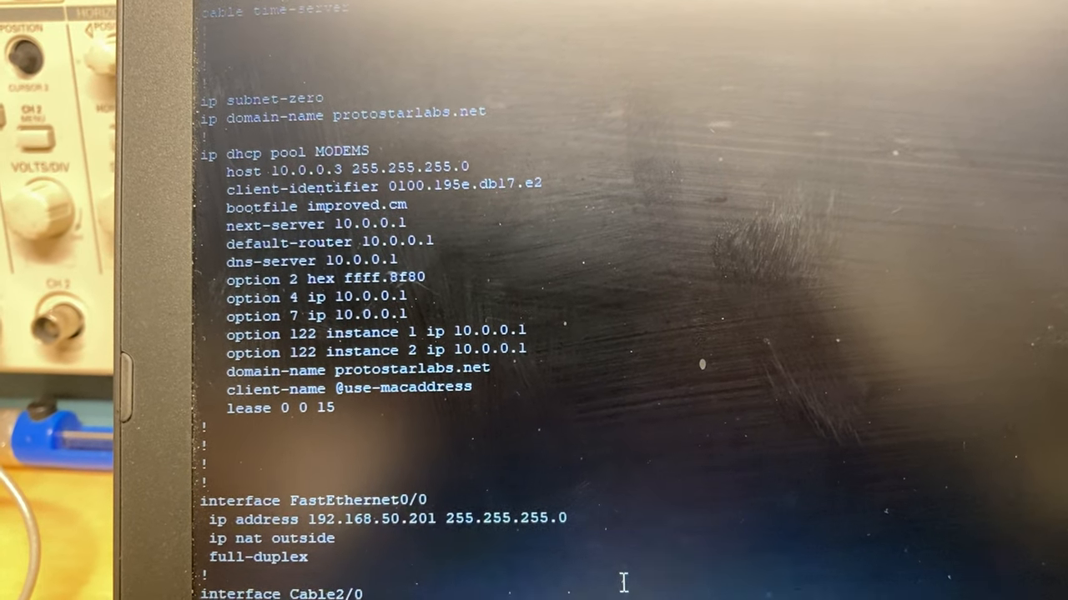
{"action": "scroll", "scroll_direction": "down", "scroll_amount": 3}
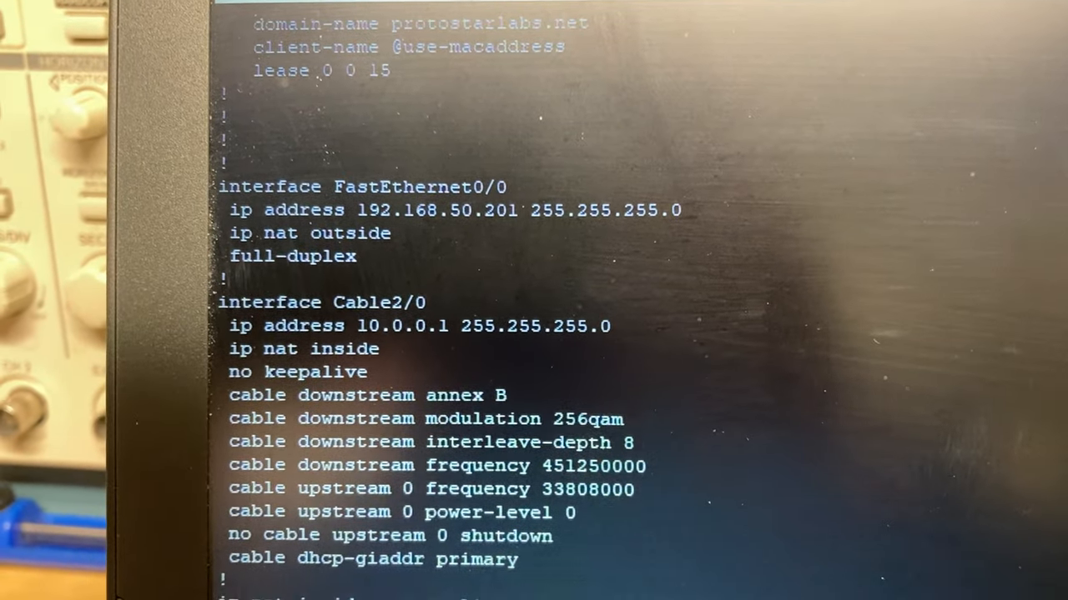
{"action": "scroll", "scroll_direction": "down", "scroll_amount": 3}
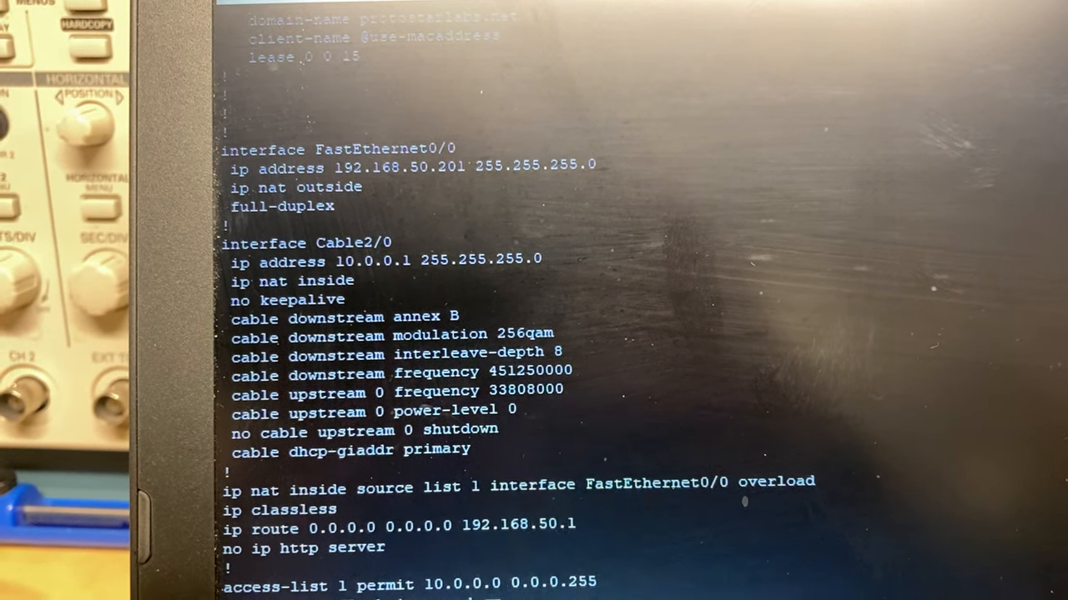
{"action": "scroll", "scroll_direction": "down", "scroll_amount": 3}
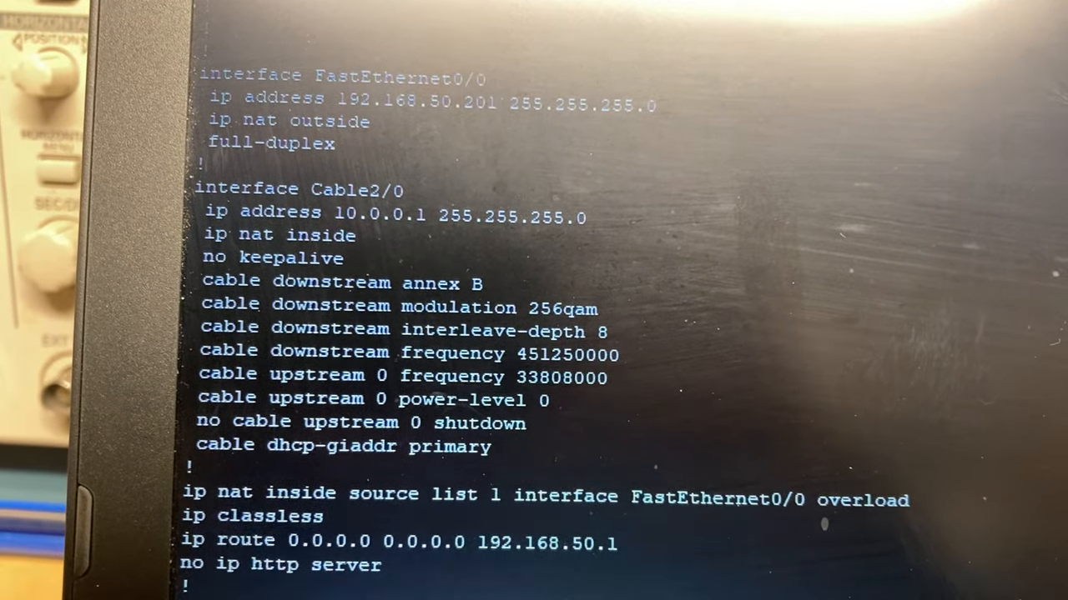
{"action": "scroll", "scroll_direction": "down", "scroll_amount": 3}
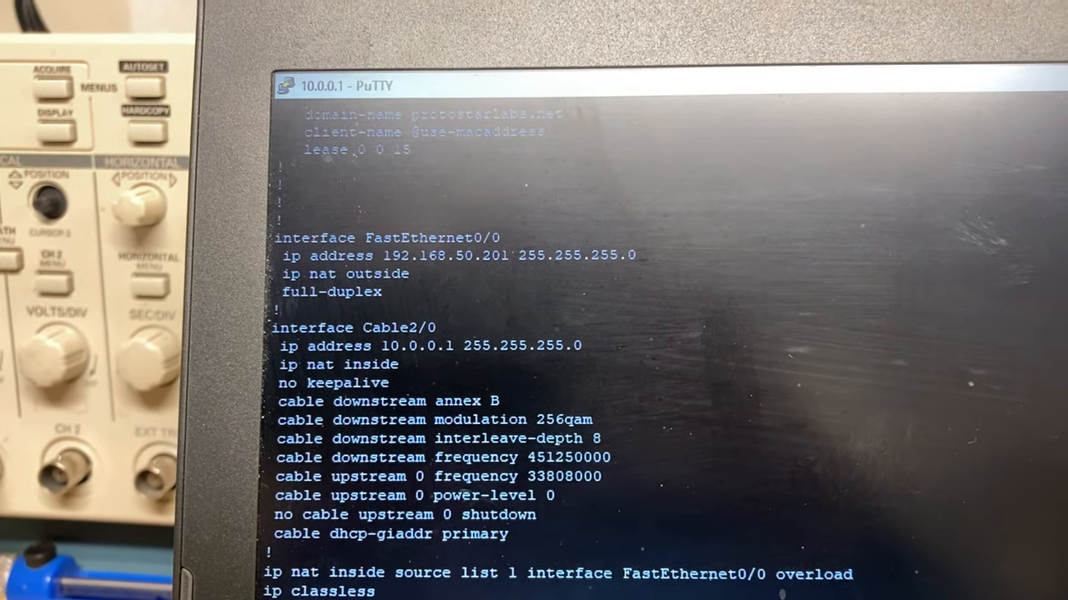
{"action": "scroll", "scroll_direction": "down", "scroll_amount": 3}
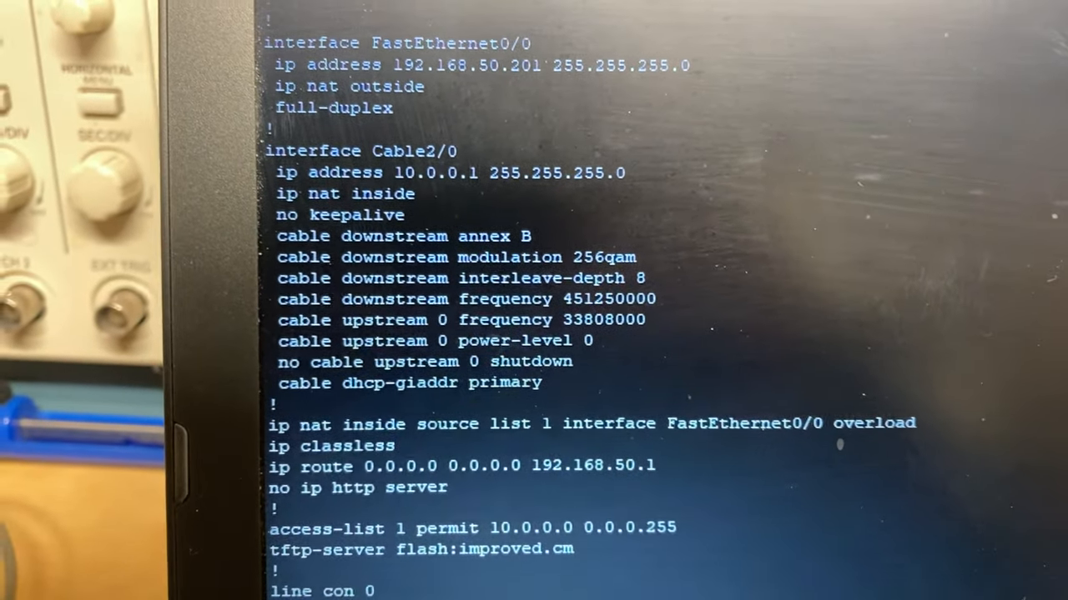
{"action": "scroll", "scroll_direction": "down", "scroll_amount": 3}
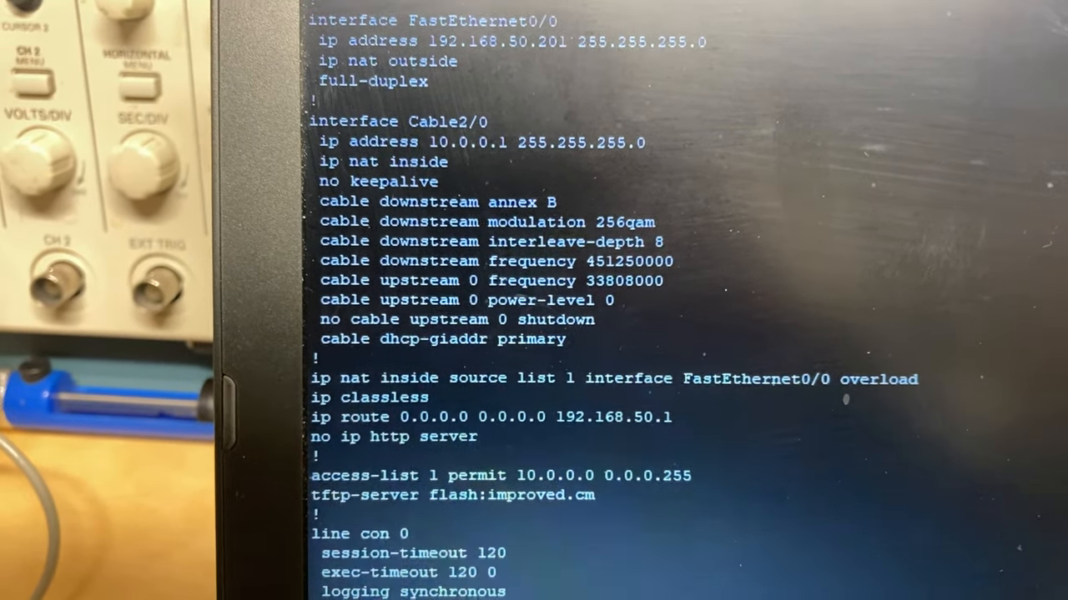
{"action": "scroll", "scroll_direction": "down", "scroll_amount": 3}
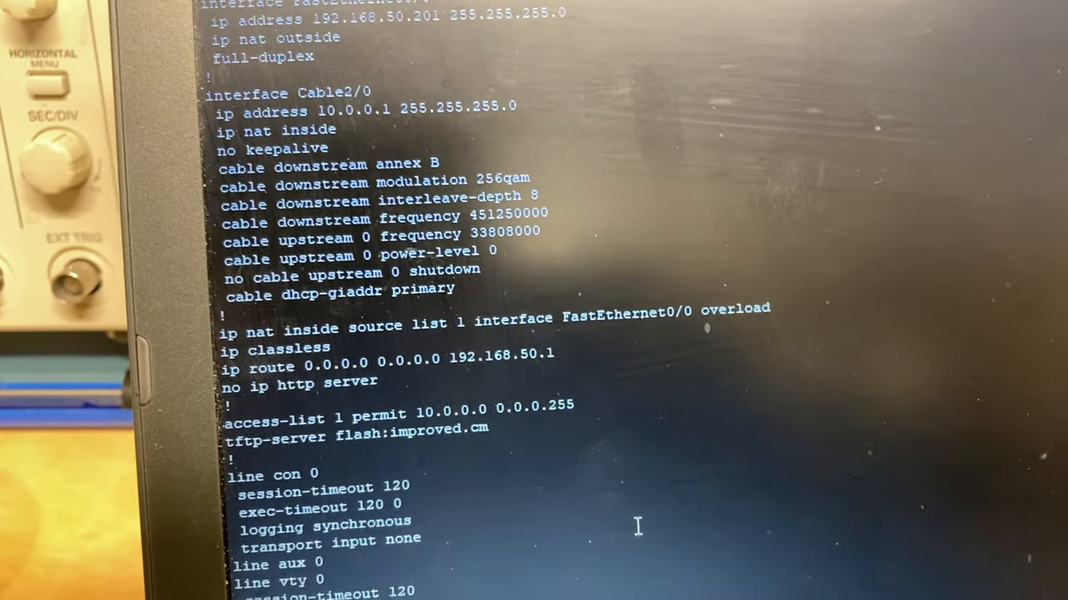
{"action": "scroll", "scroll_direction": "down", "scroll_amount": 3}
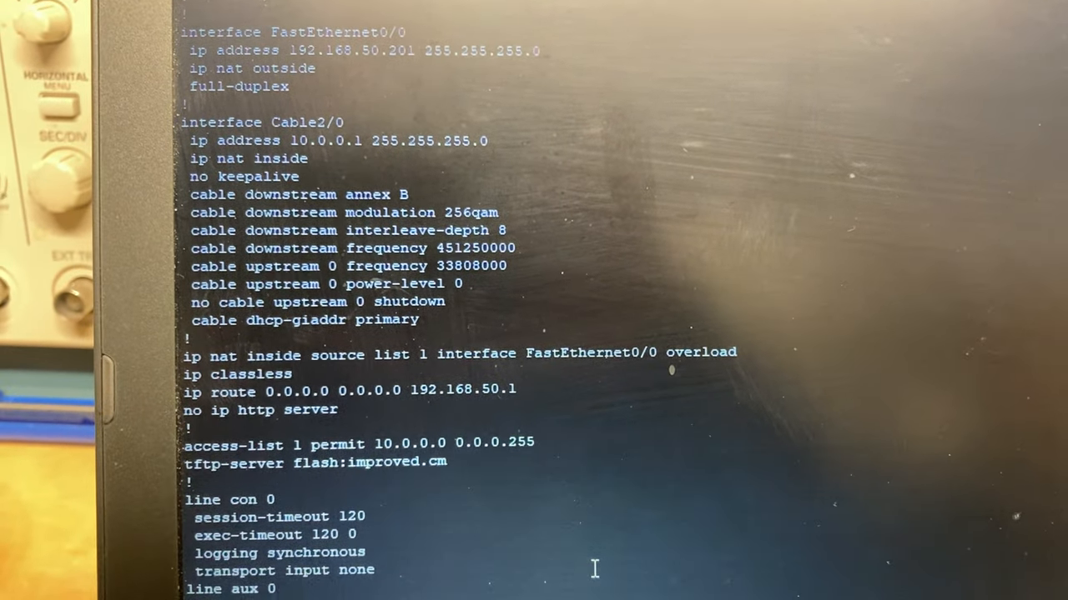
{"action": "scroll", "scroll_direction": "down", "scroll_amount": 3}
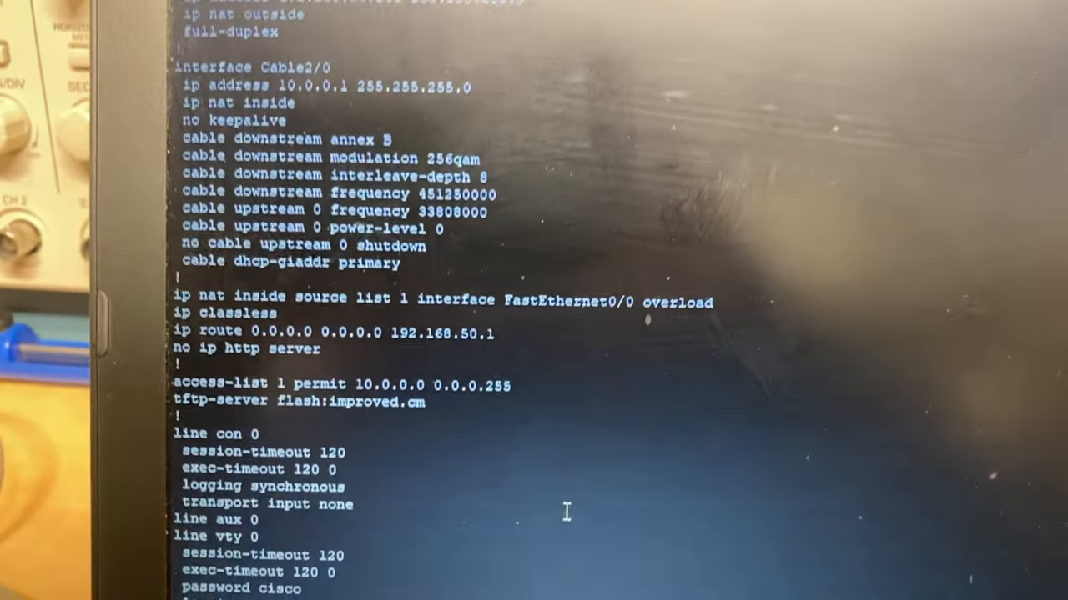
{"action": "scroll", "scroll_direction": "down", "scroll_amount": 3}
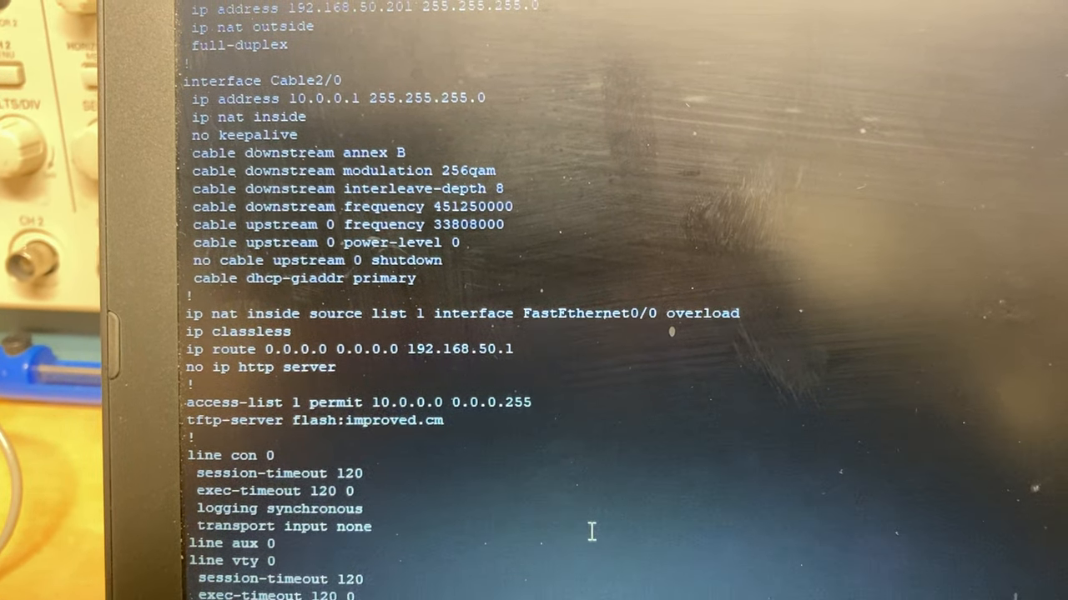
{"action": "scroll", "scroll_direction": "down", "scroll_amount": 3}
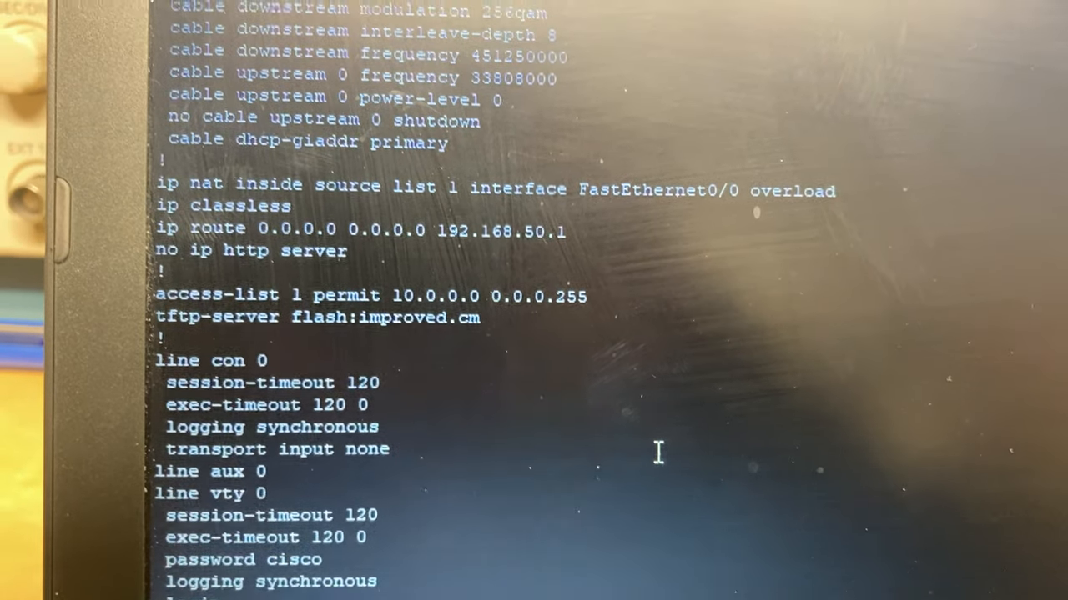
{"action": "scroll", "scroll_direction": "up", "scroll_amount": 3}
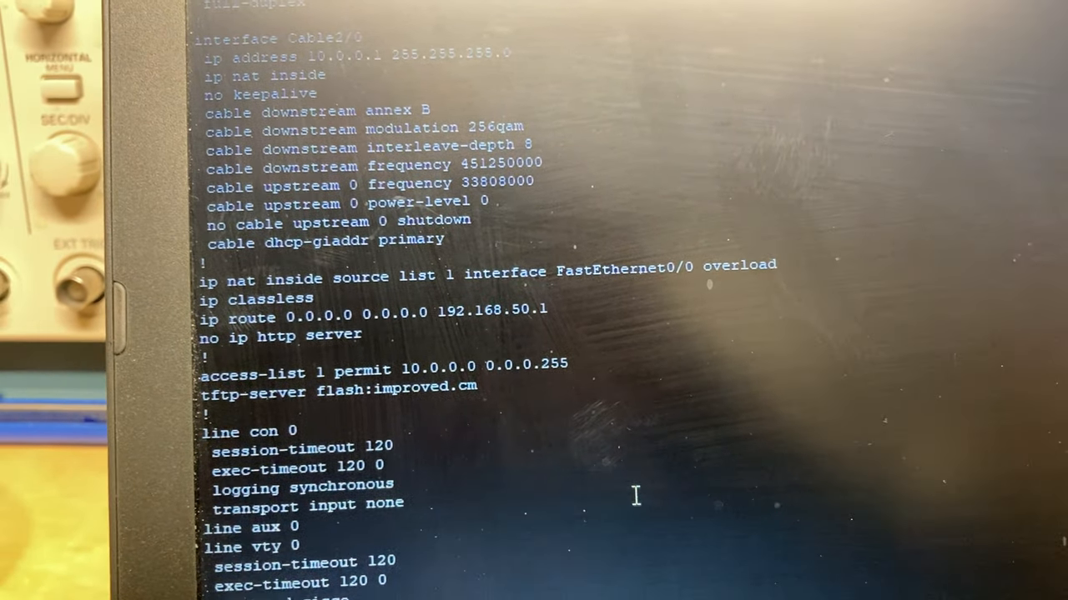
{"action": "scroll", "scroll_direction": "down", "scroll_amount": 3}
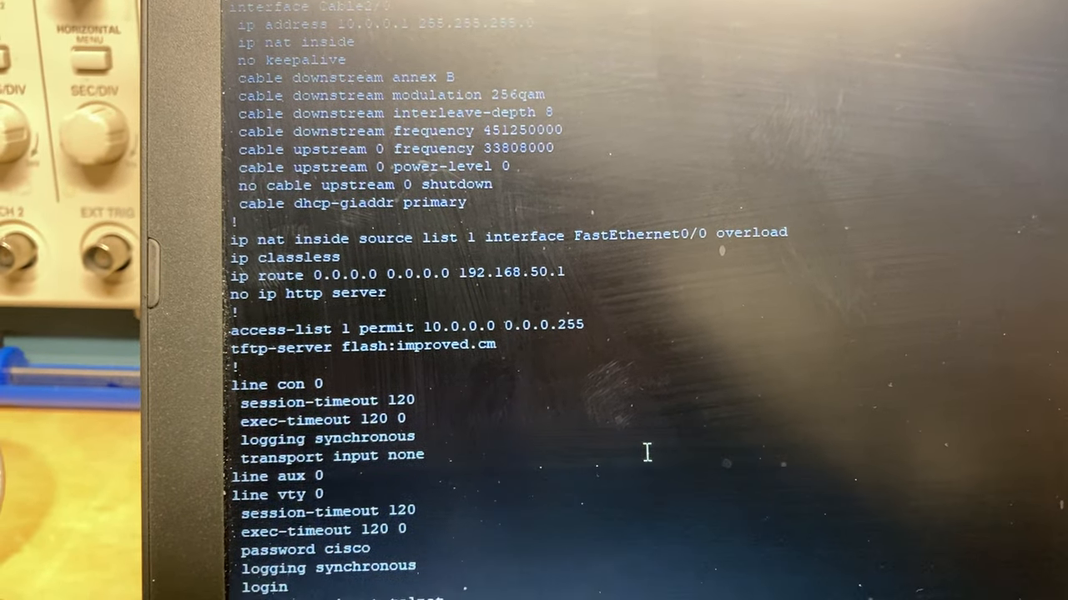
{"action": "scroll", "scroll_direction": "down", "scroll_amount": 3}
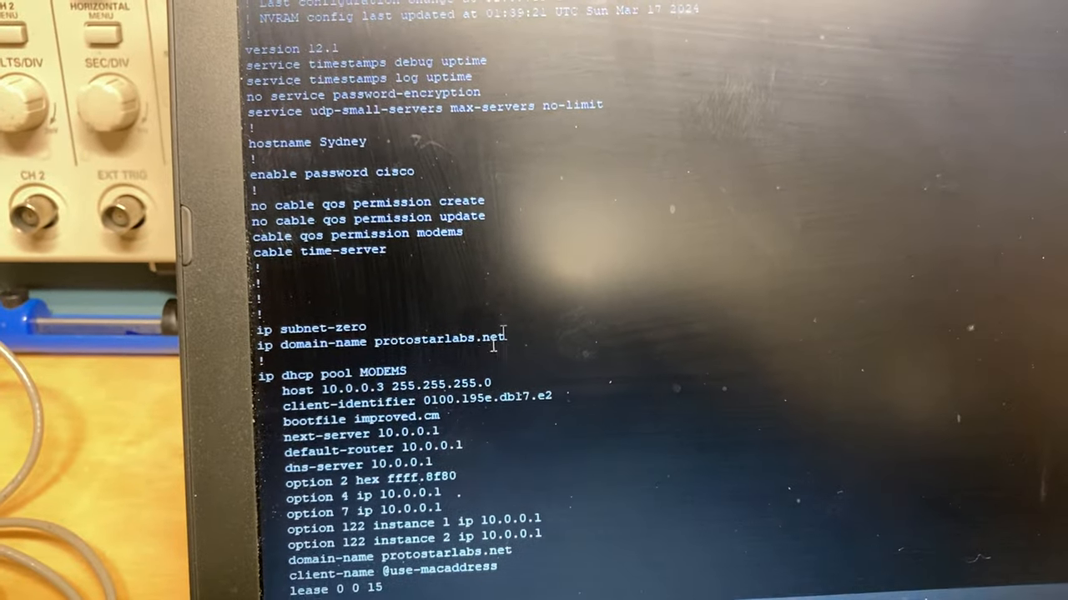
{"action": "scroll", "scroll_direction": "down", "scroll_amount": 3}
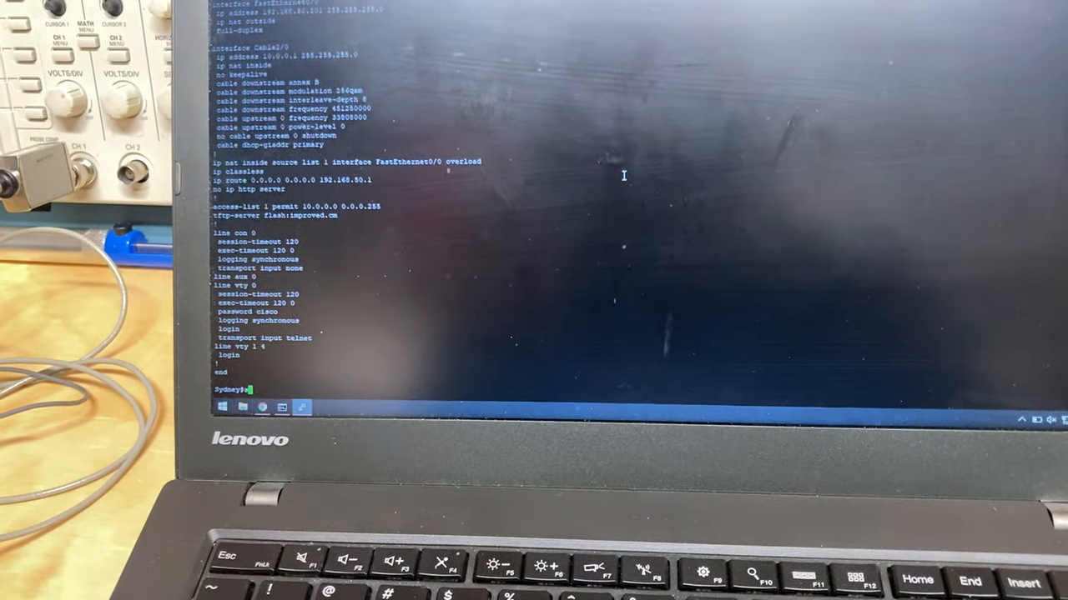
Step: Run sh flash: on Sydney to list improved.cm, silver.cm, blank-config and the IOS images
{"action": "type", "text": "sh flas"}
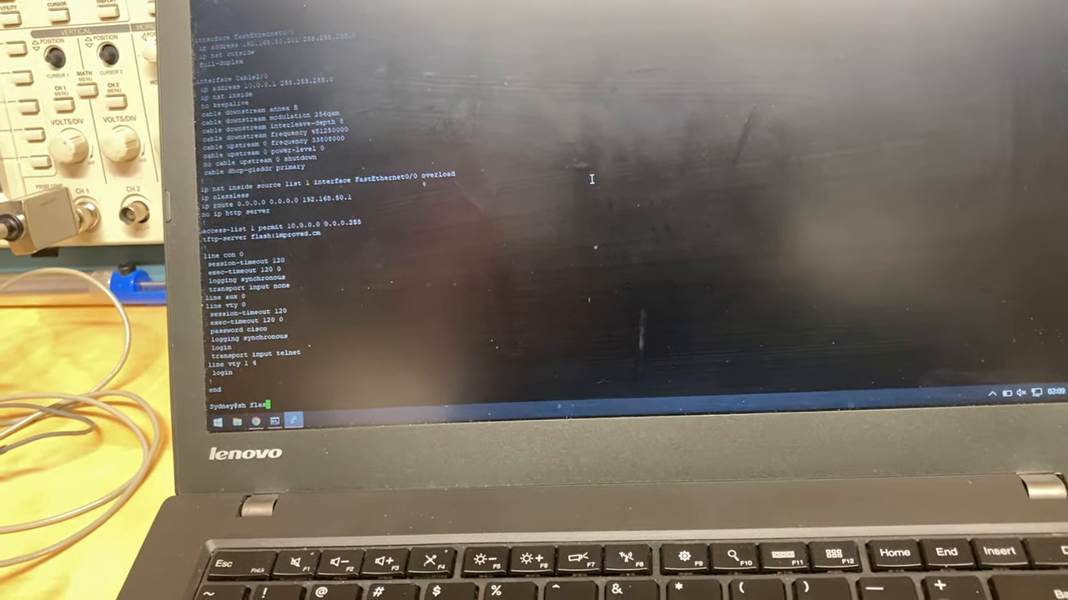
{"action": "key", "text": "Return"}
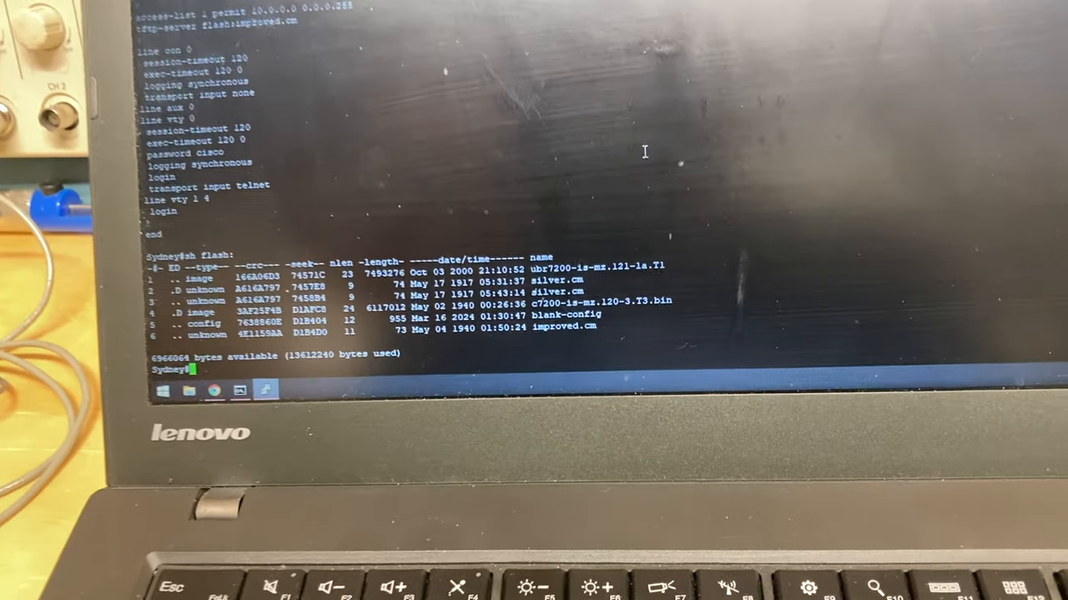